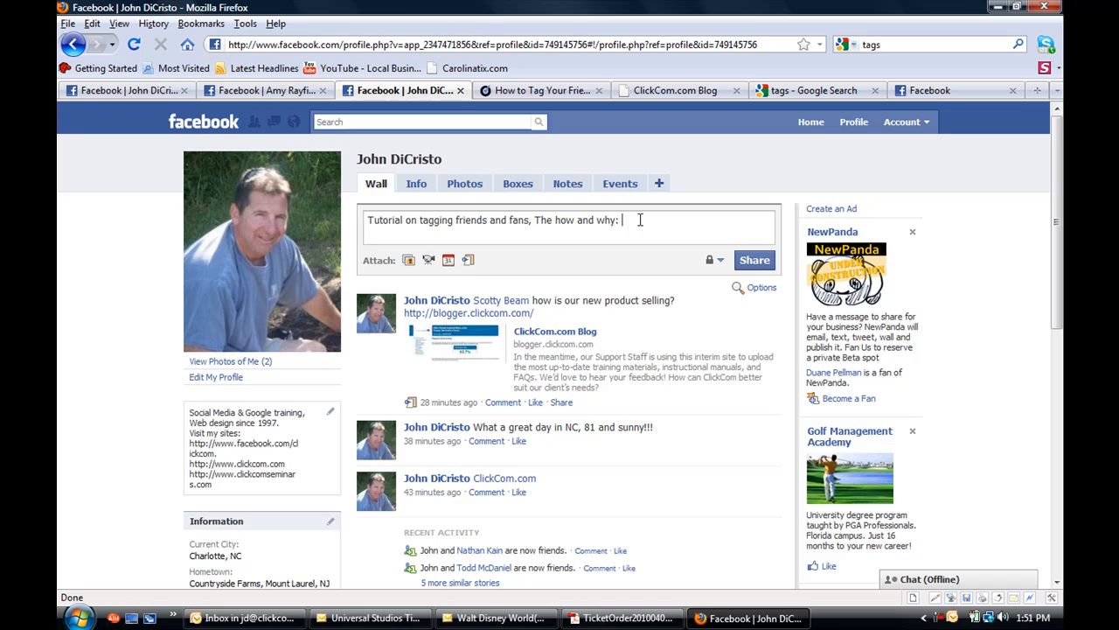
- Add @ after 'The how and why:' to begin tagging someone
type("@")
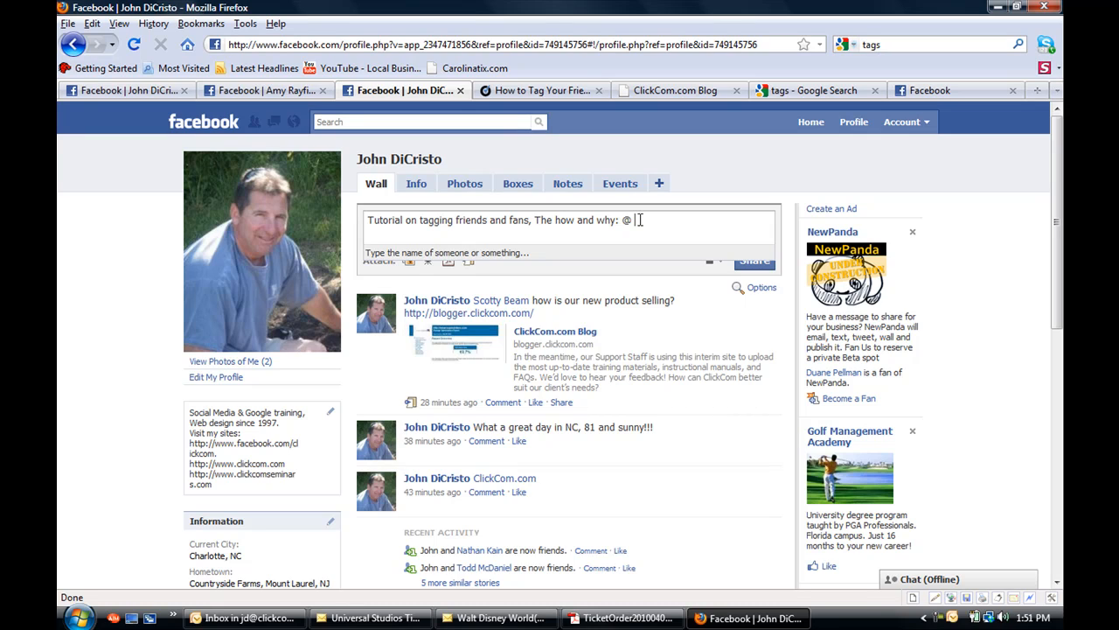
type("j")
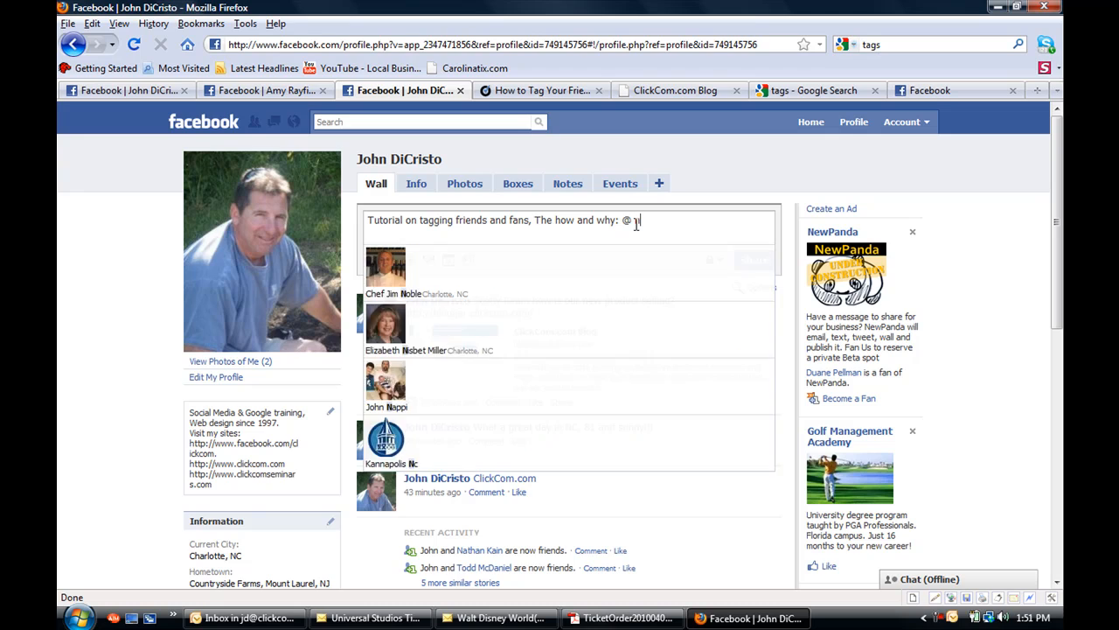
type("ick")
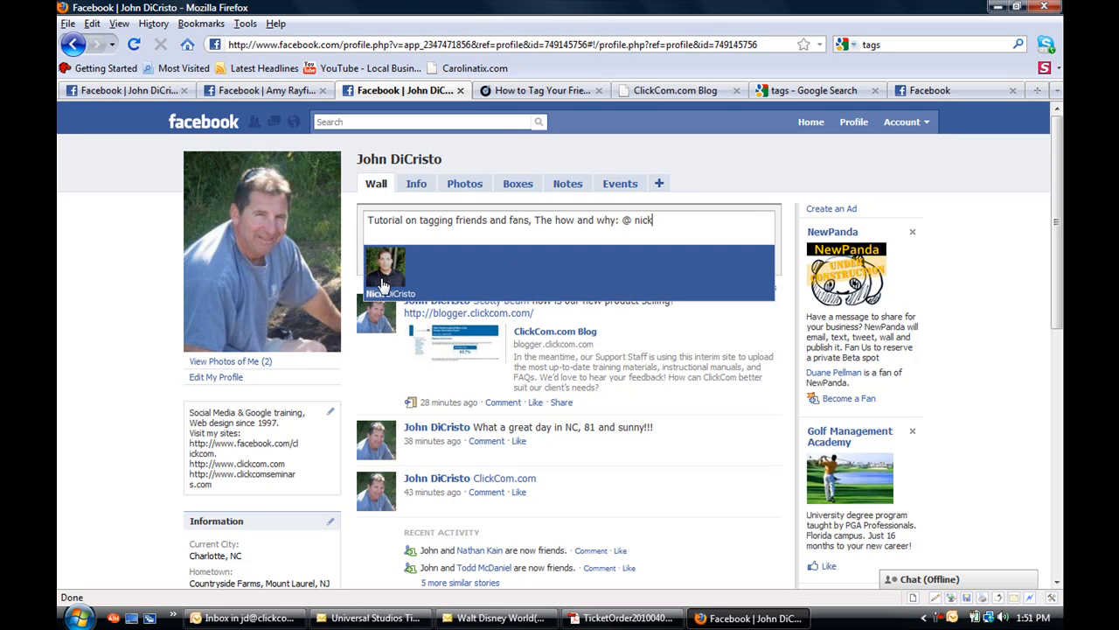
left_click(390, 262)
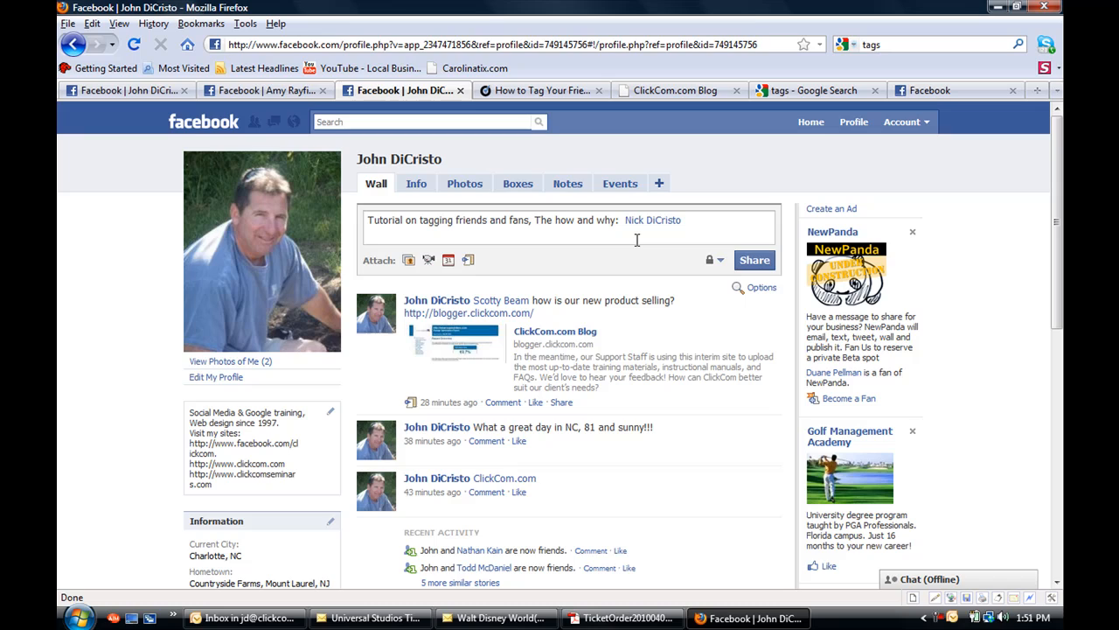
type("http://blogger.clickcom.com/")
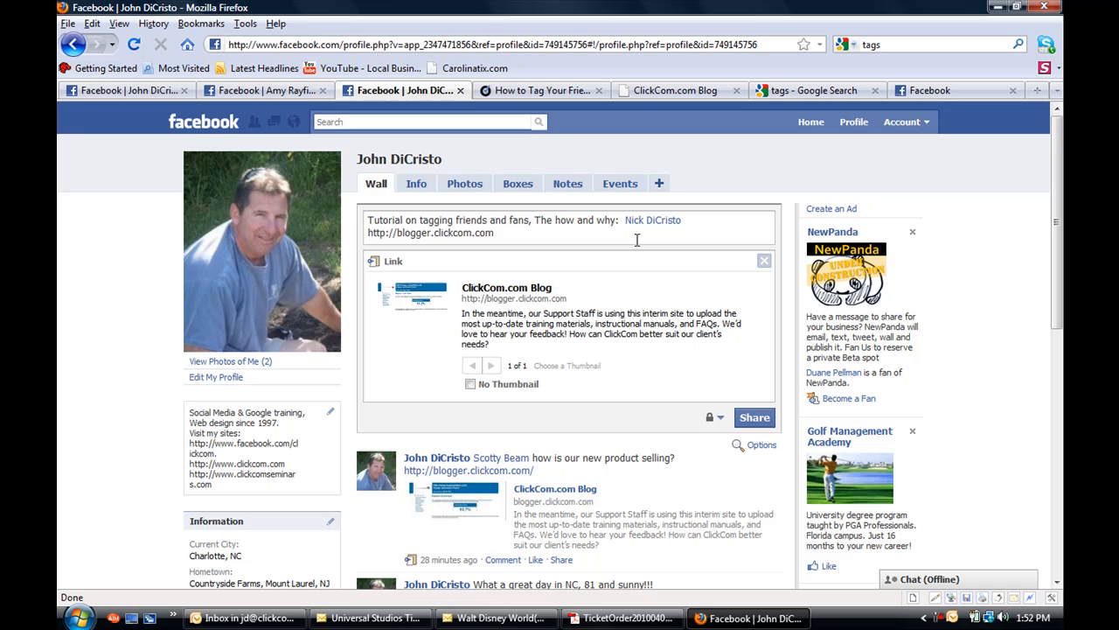
type("how us")
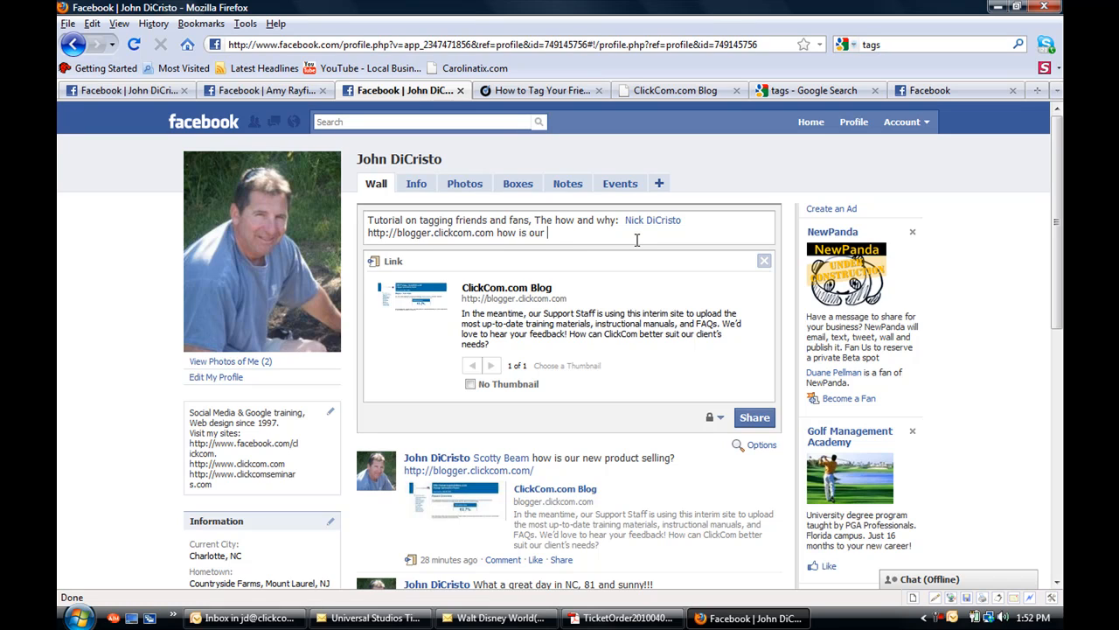
type("new product")
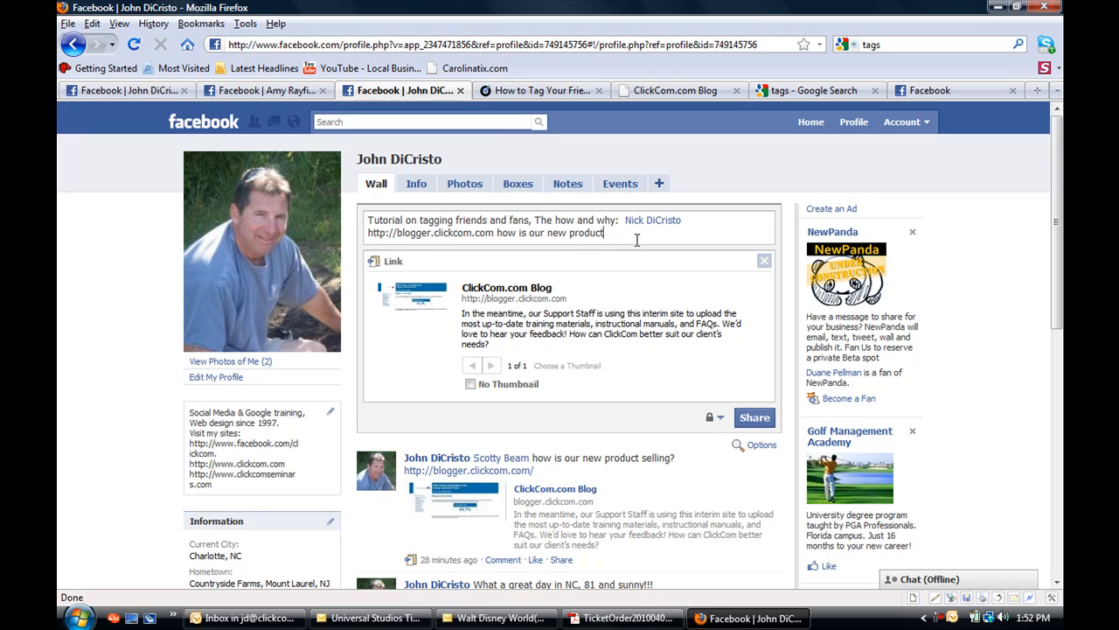
type("selling?")
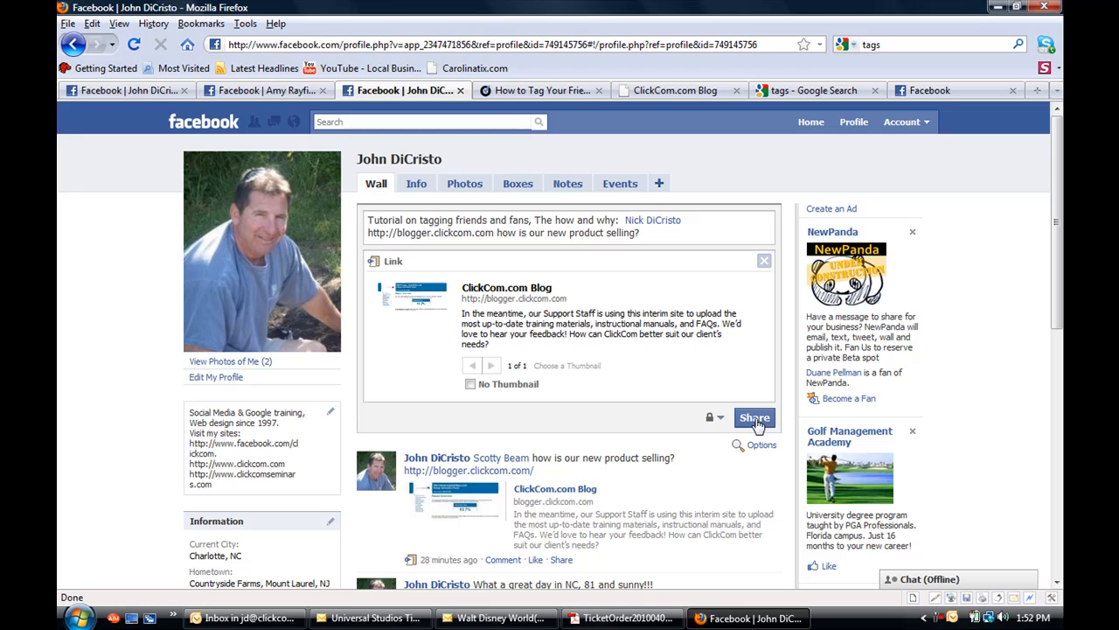
left_click(753, 417)
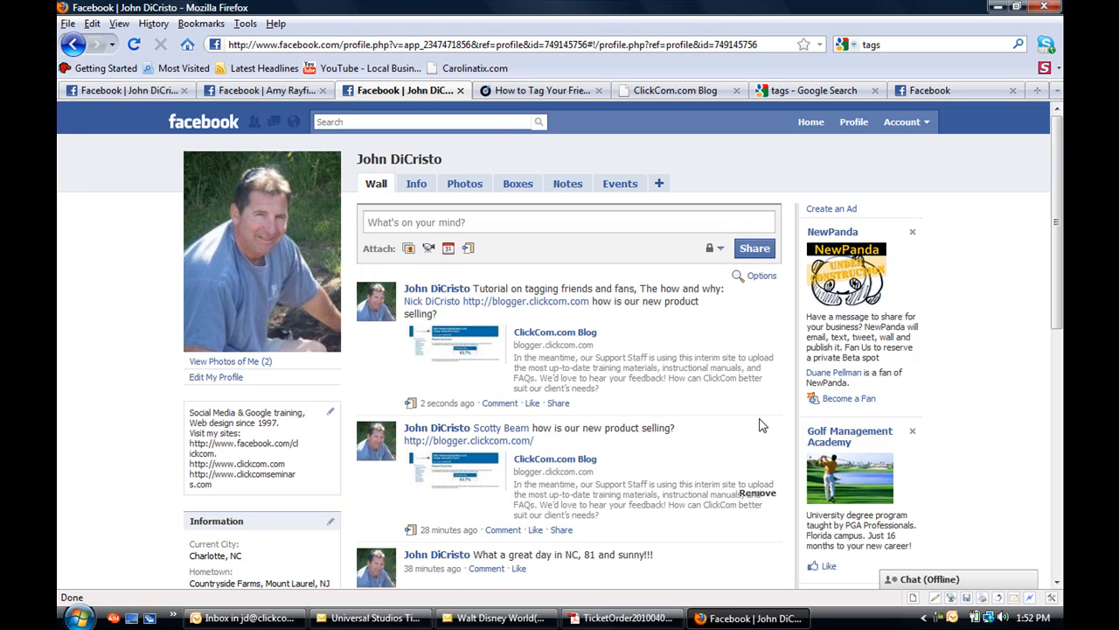
mouse_move(591, 318)
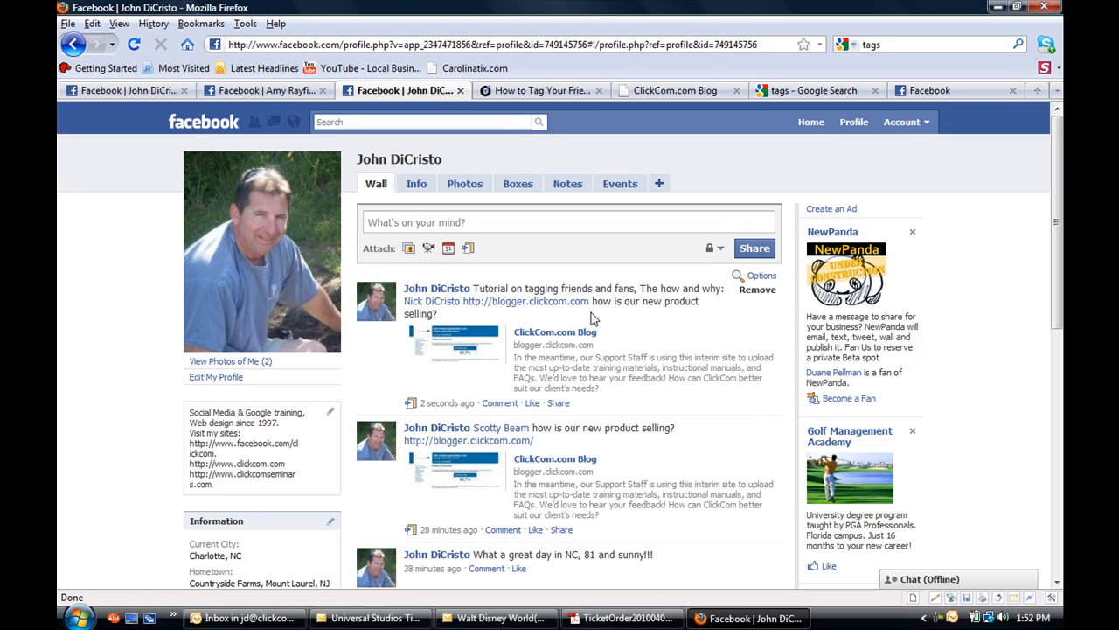
mouse_move(431, 301)
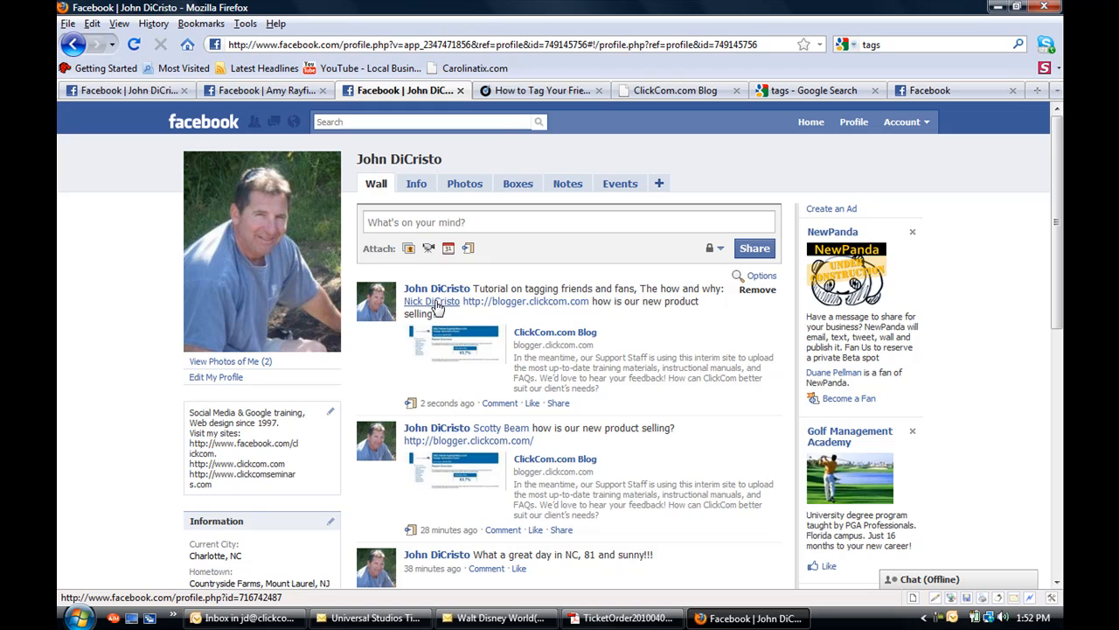
mouse_move(430, 301)
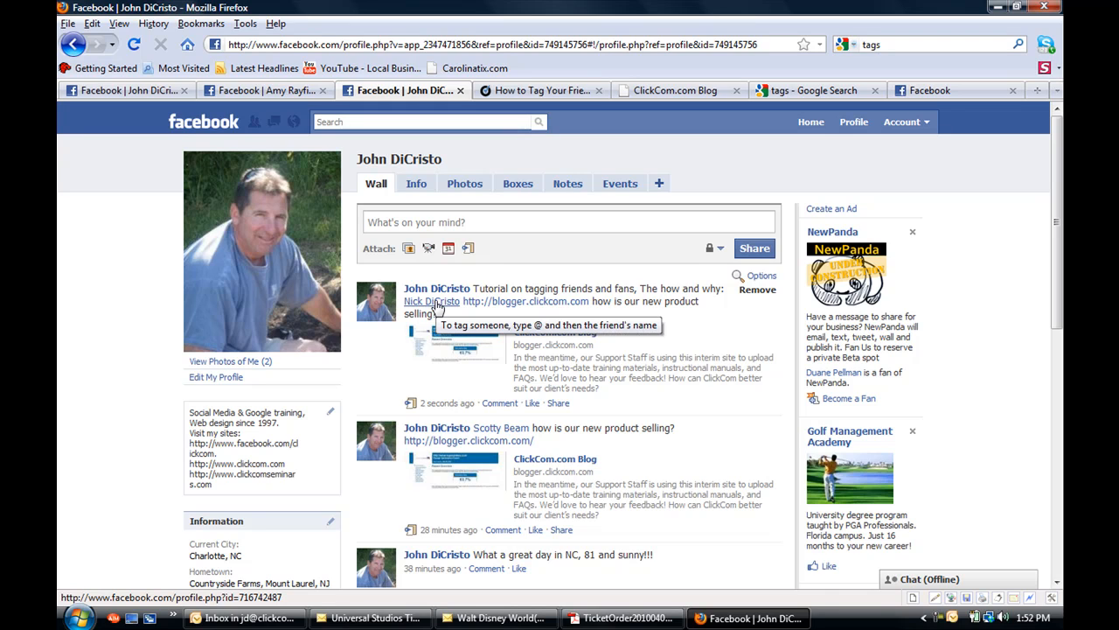
left_click(431, 301)
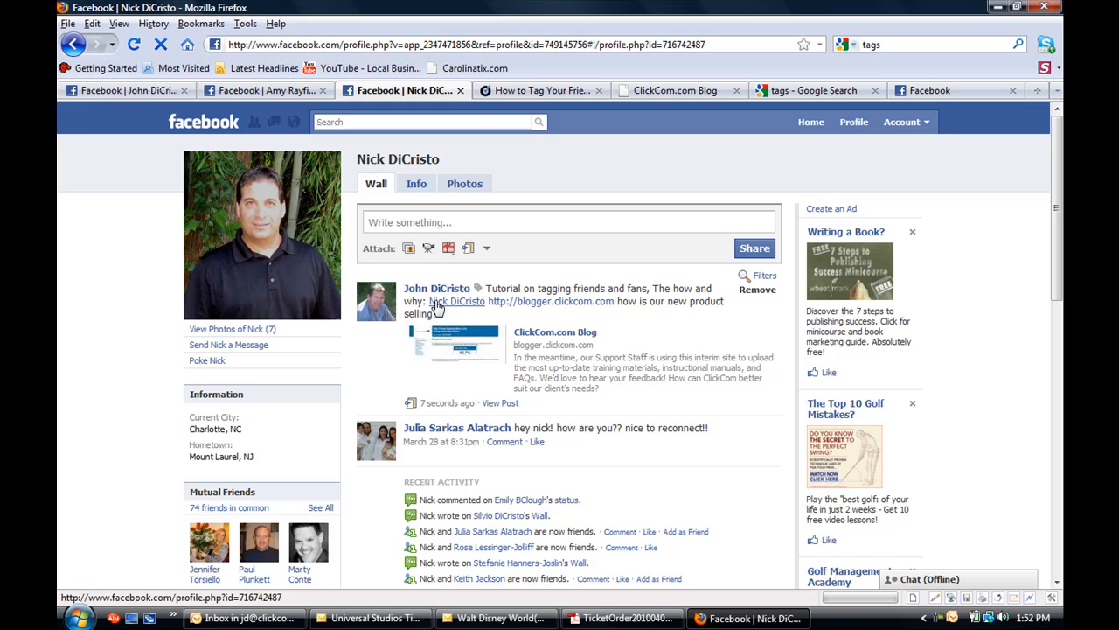
left_click(550, 300)
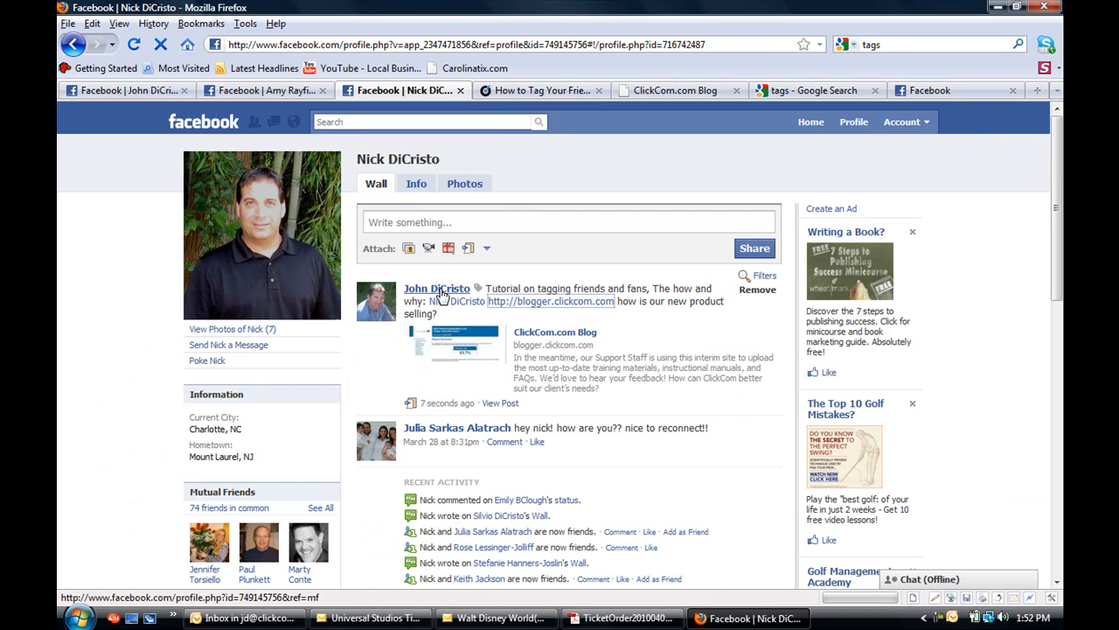
left_click(436, 288)
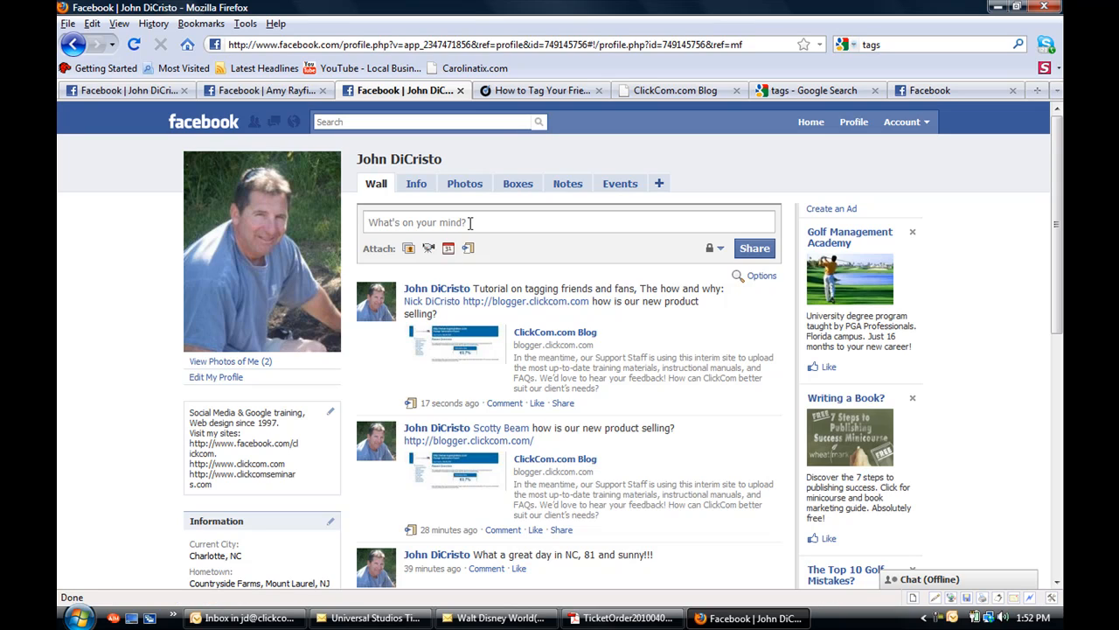
left_click(568, 222)
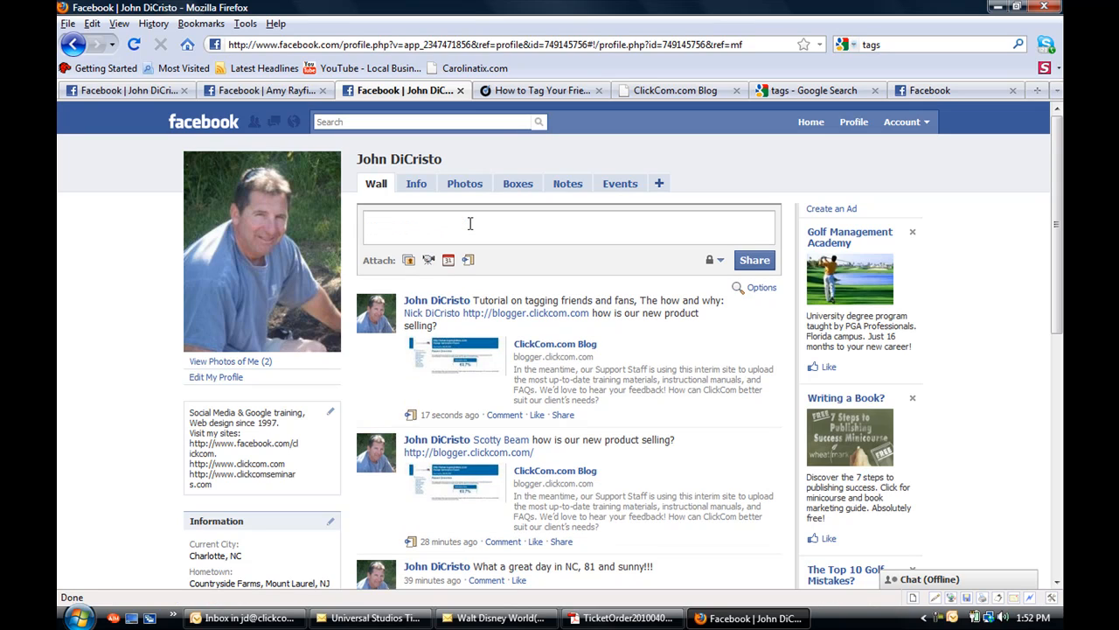
type("@")
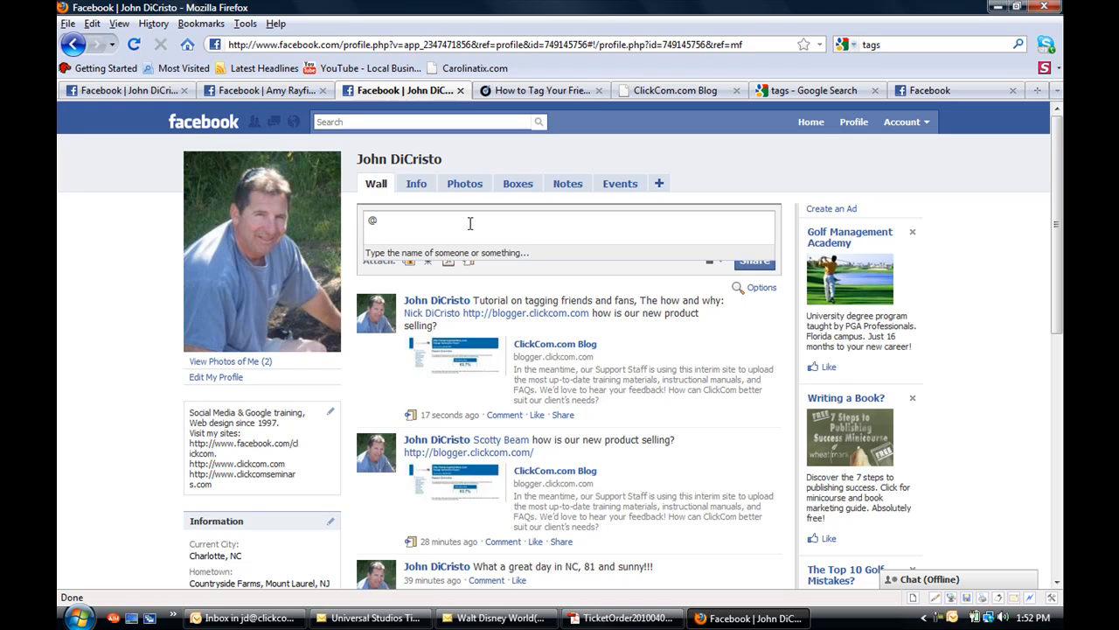
type("small Business Beanstalk")
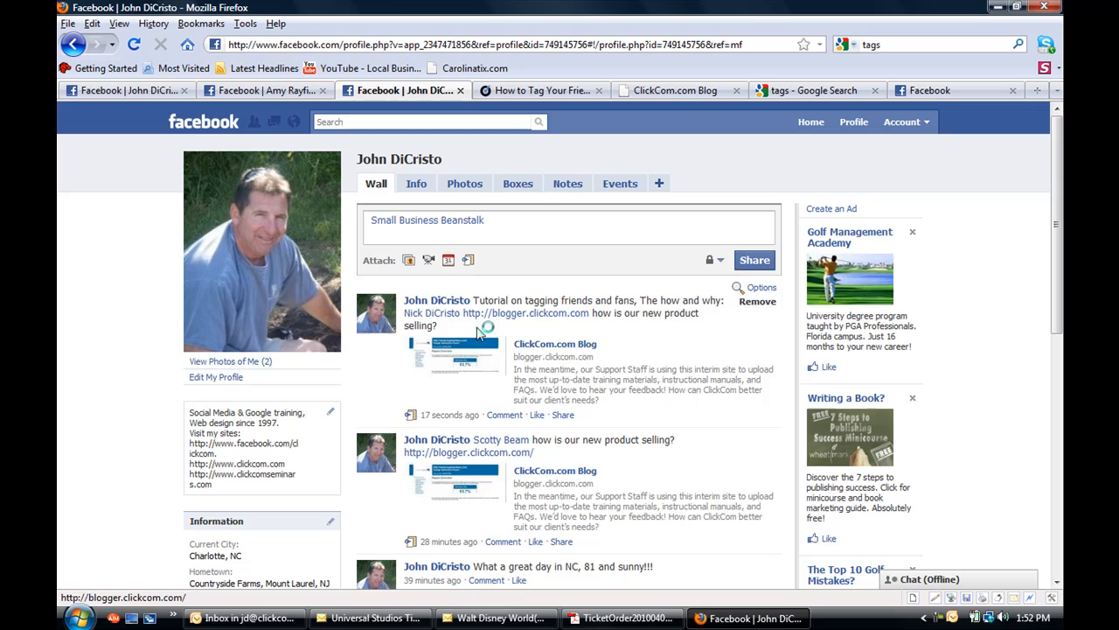
left_click(754, 260)
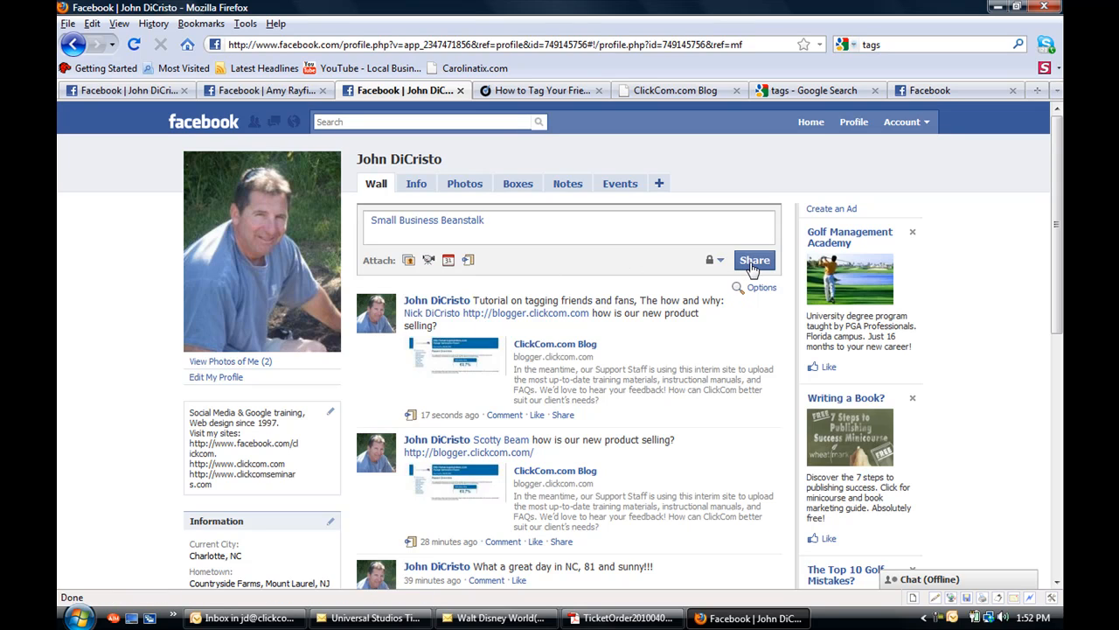
mouse_move(489, 240)
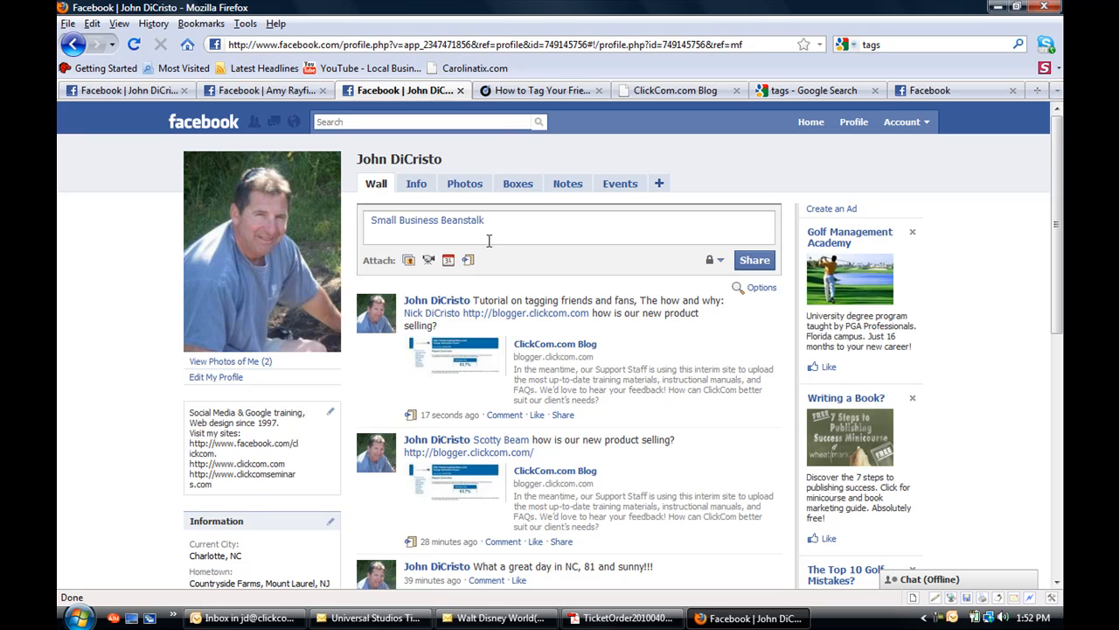